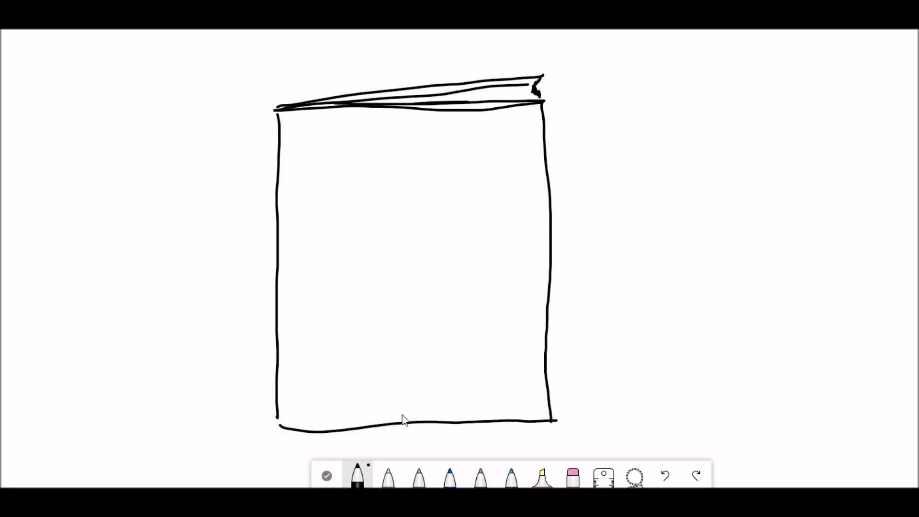
- Draw a closed book outline in black pen with a slightly raised top cover
left_click(357, 474)
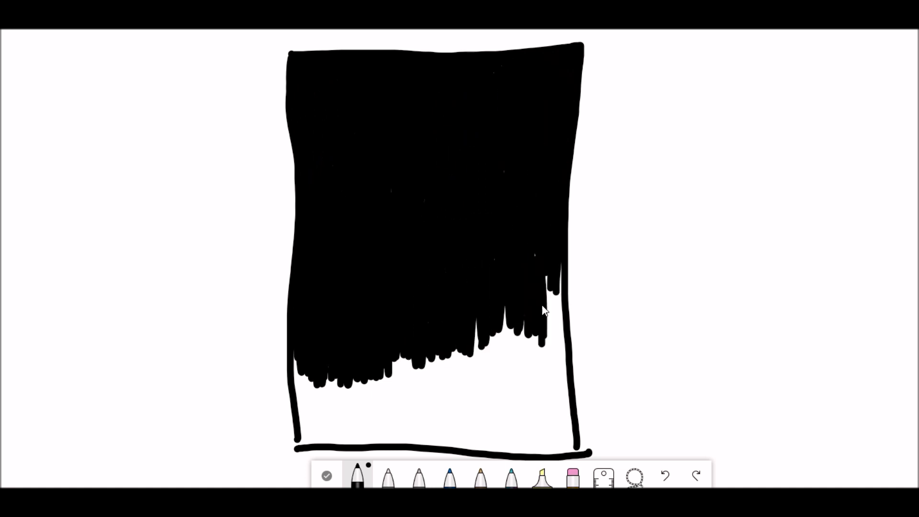
- Place an empty text box on a blank area of the canvas
left_click(356, 475)
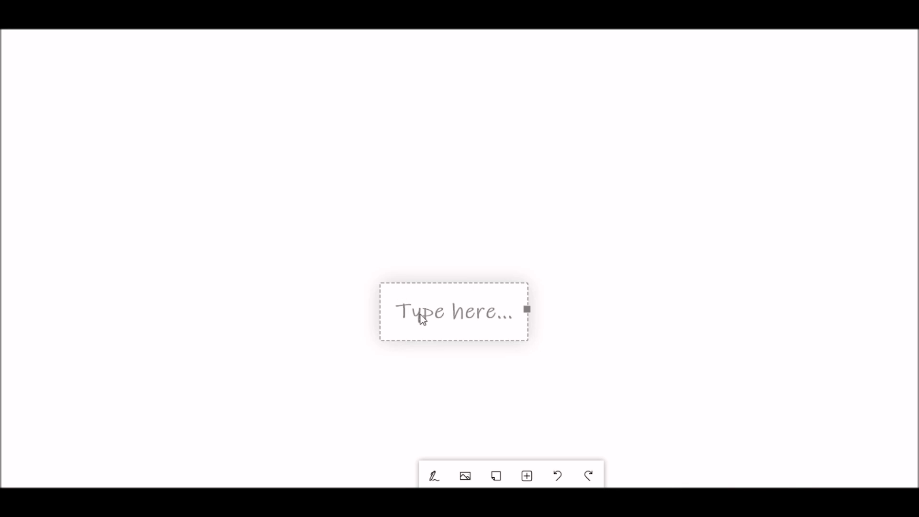
- Write the note 'Hippocrates ~ "It is more important to know what sort of person has a disease than to know what sort of disease a person has."'
type("Hippoc")
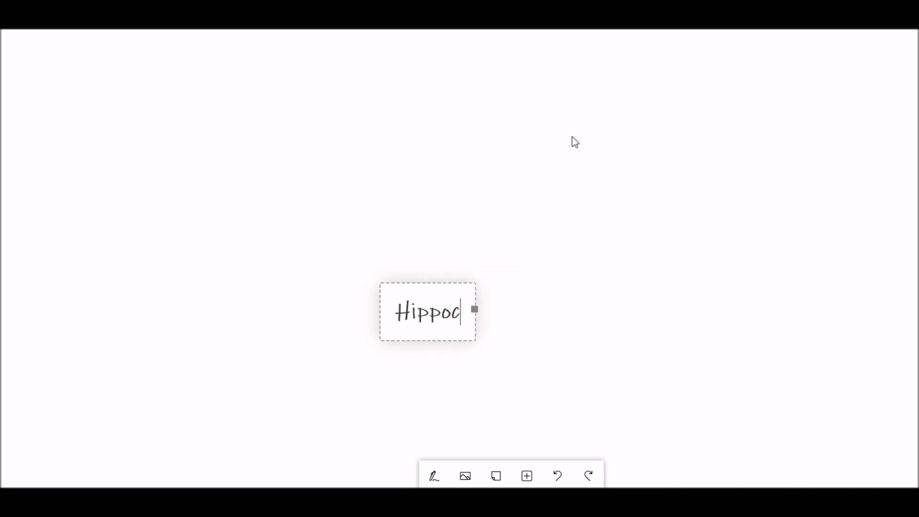
type("rates ~")
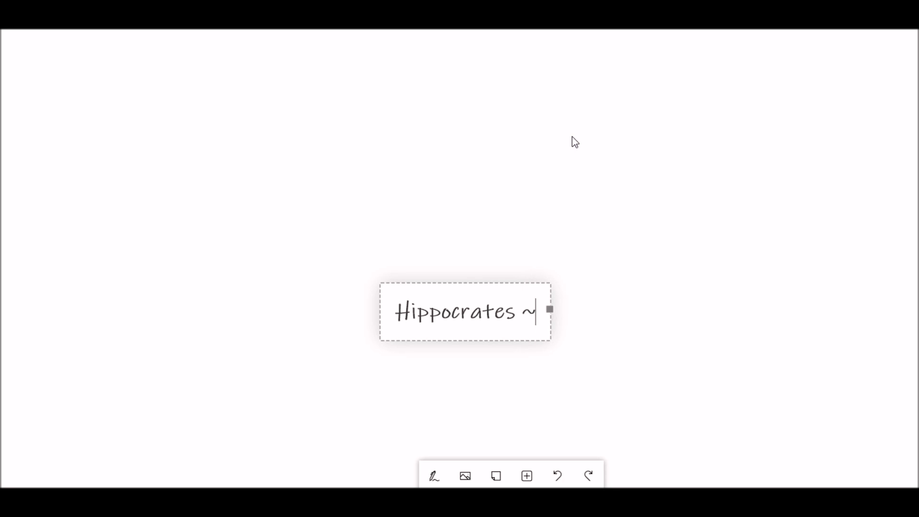
type("\"It is")
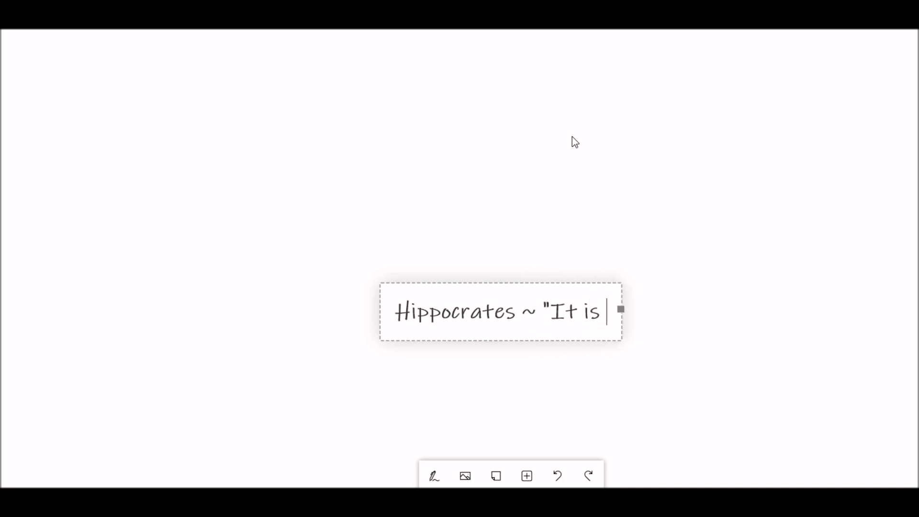
type("more impo")
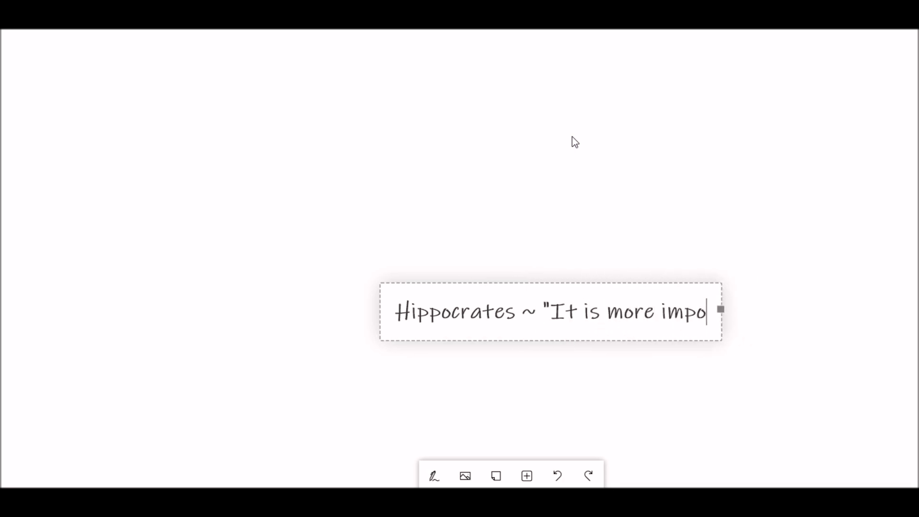
type("rtant")
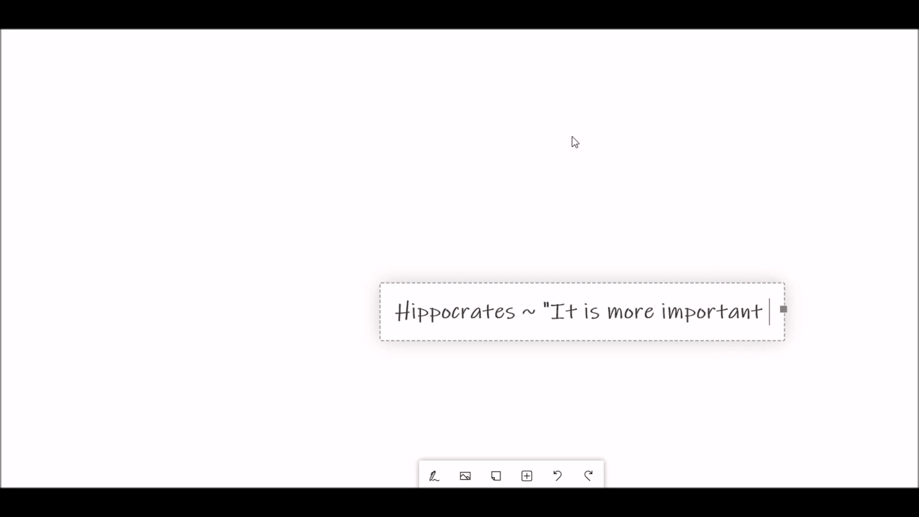
type("to know wha")
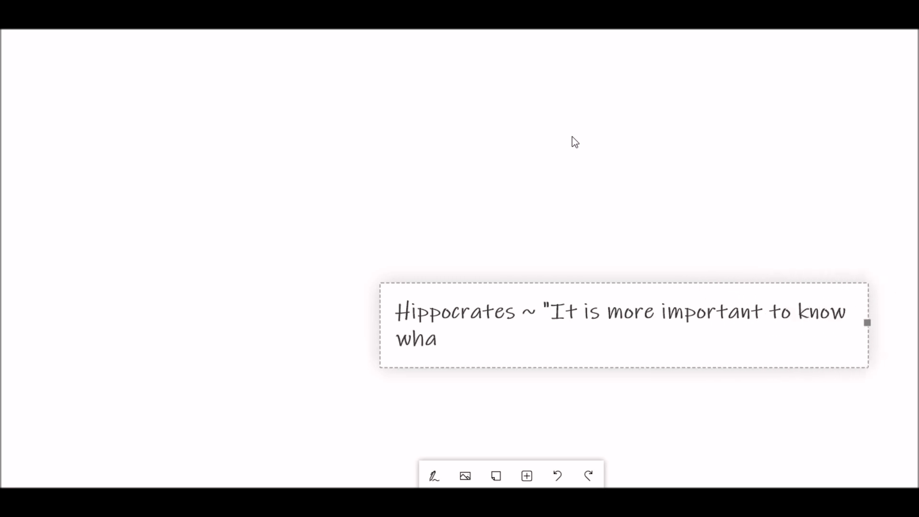
type("t sort of perso")
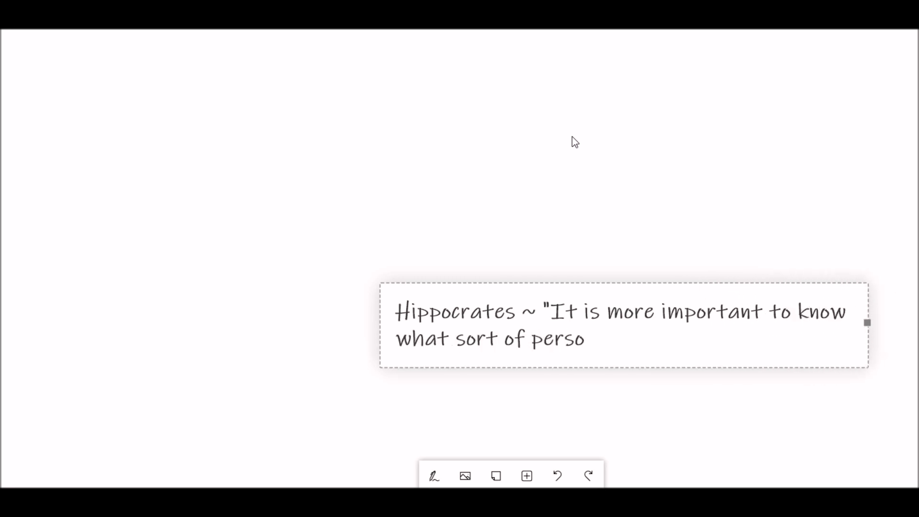
type("n has a disease")
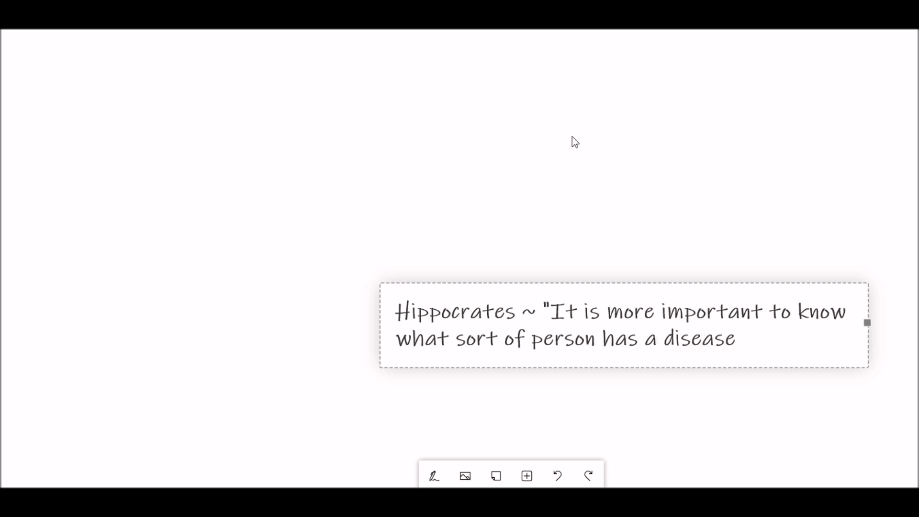
type("than to know")
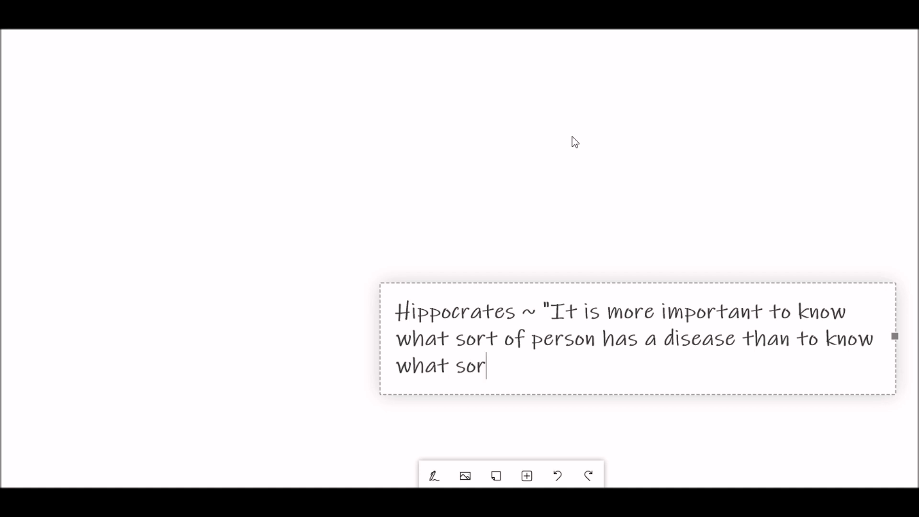
type("t of disease a")
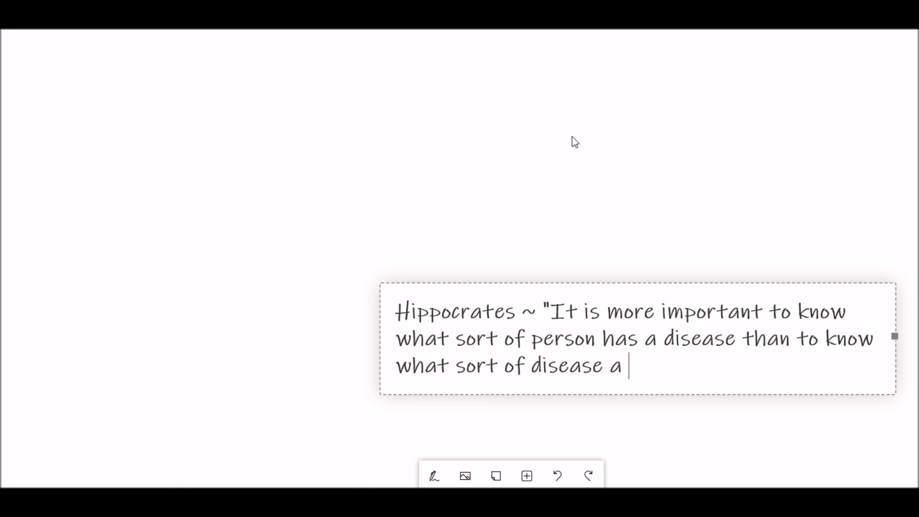
type("person has.")
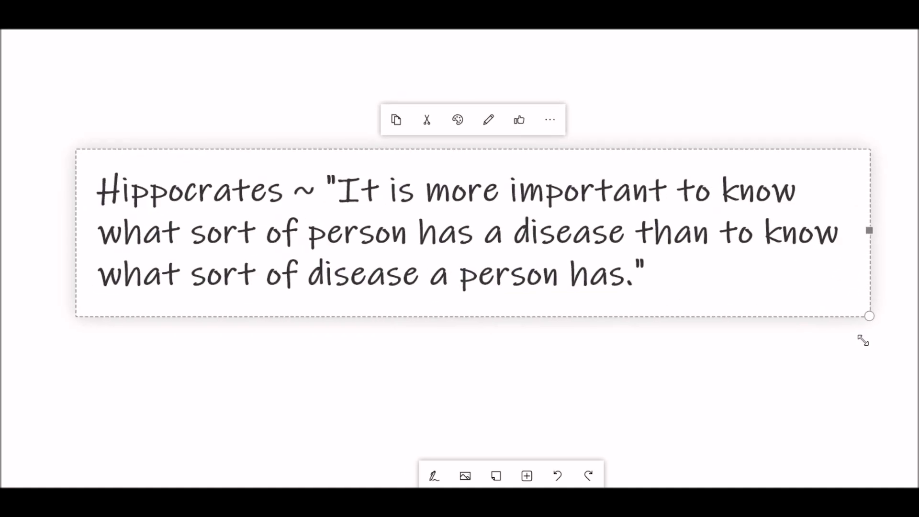
mouse_move(457, 118)
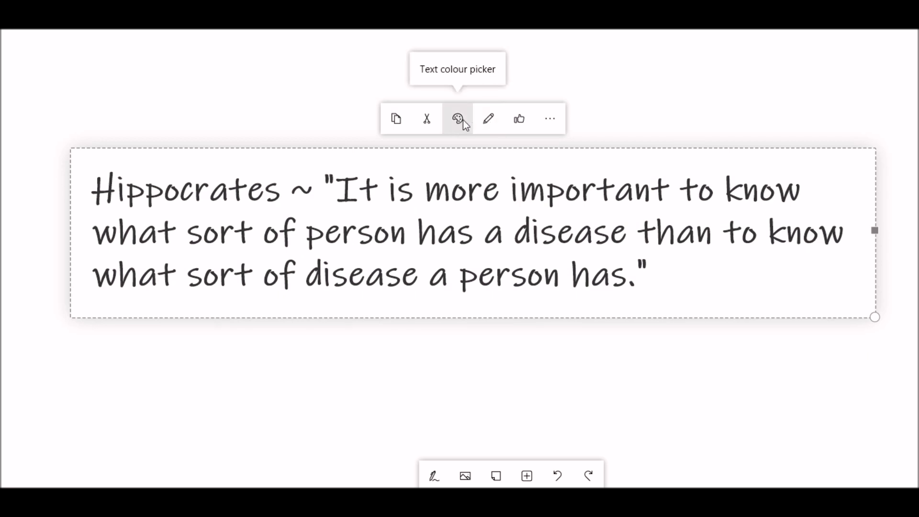
- Position the quote note and sketch a grey smartphone outline with home button and camera
left_click(518, 118)
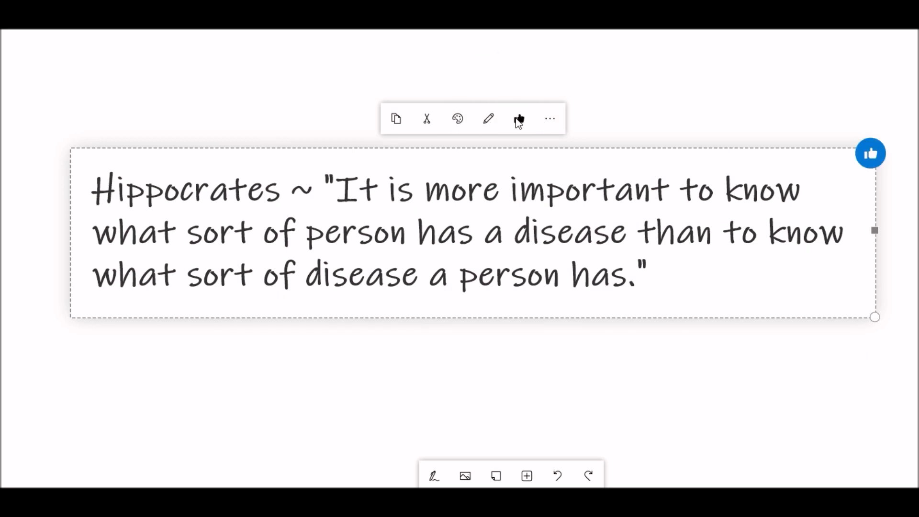
left_click(573, 354)
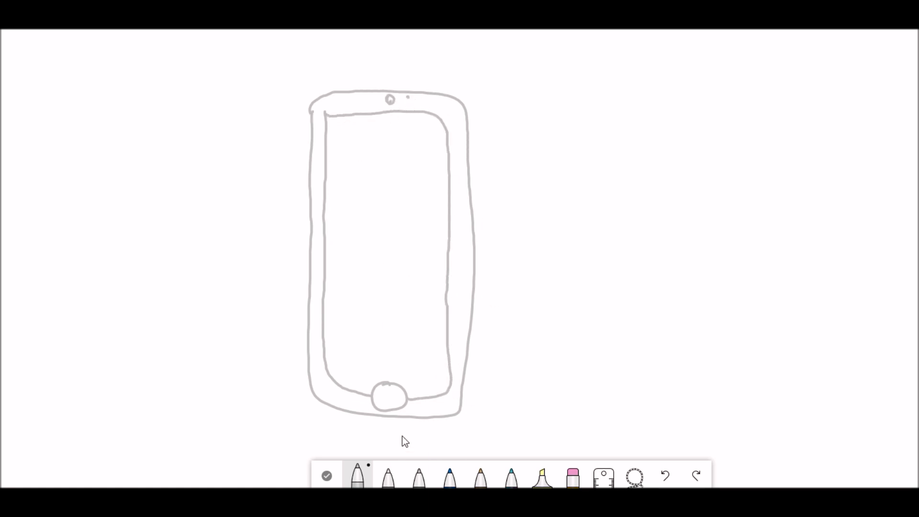
- Draw eight coloured app icons on the phone screen, including Facebook, Twitter, Spotify and YouTube
left_click(450, 475)
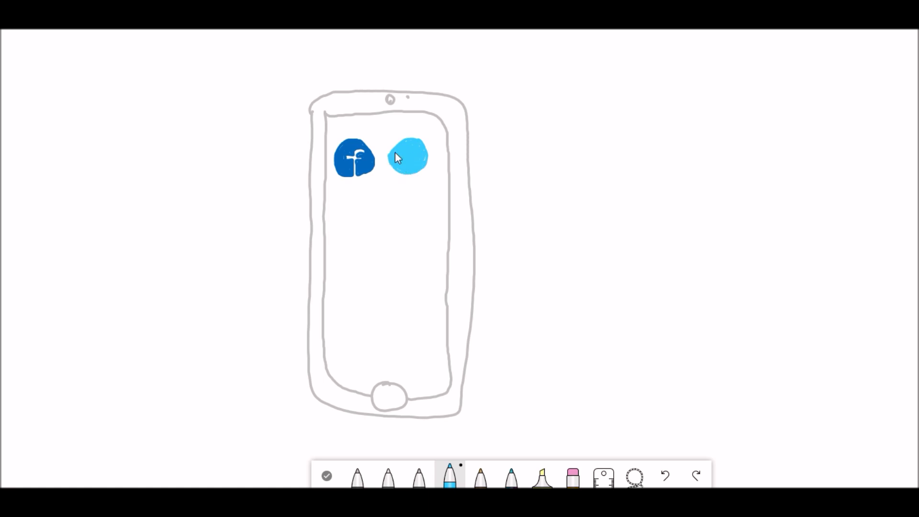
left_click(356, 475)
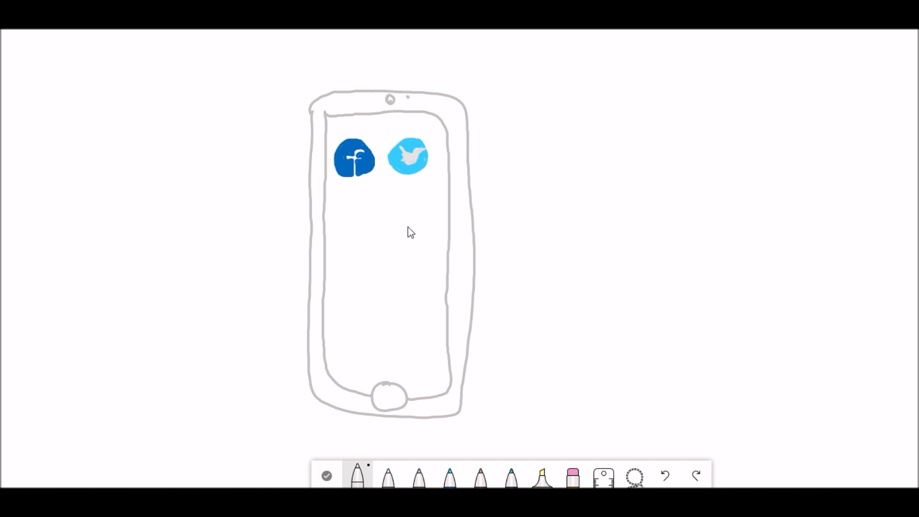
left_click(357, 475)
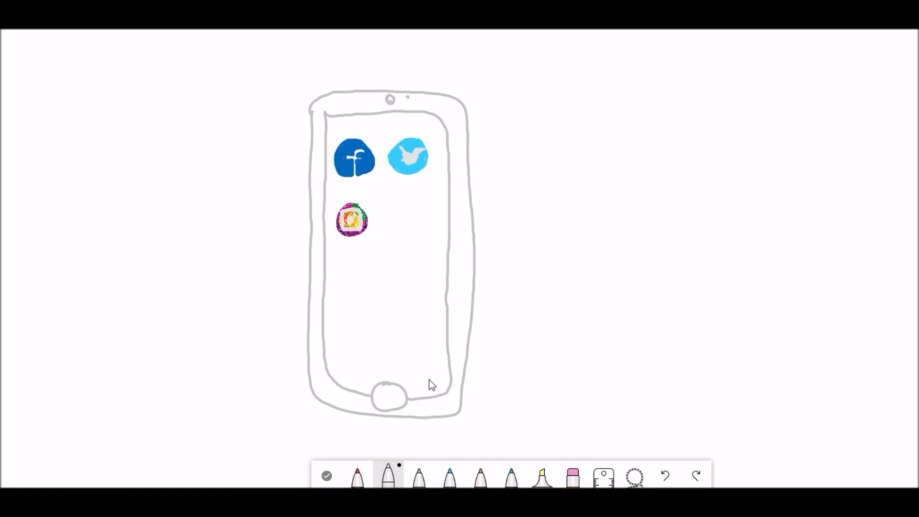
left_click(356, 476)
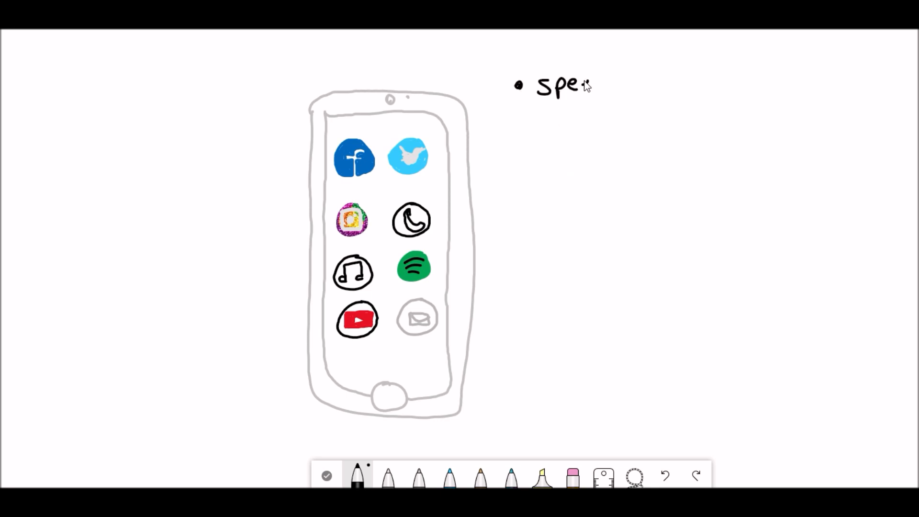
- Handwrite the bullets speech, keyboard usage, text speed, text itself and app usage, then draw the lab-coat girl
type("ch")
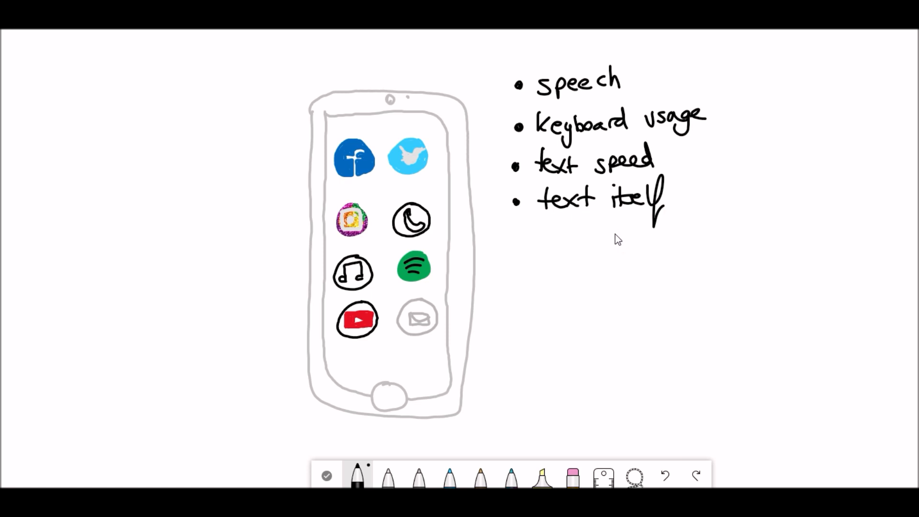
mouse_move(519, 240)
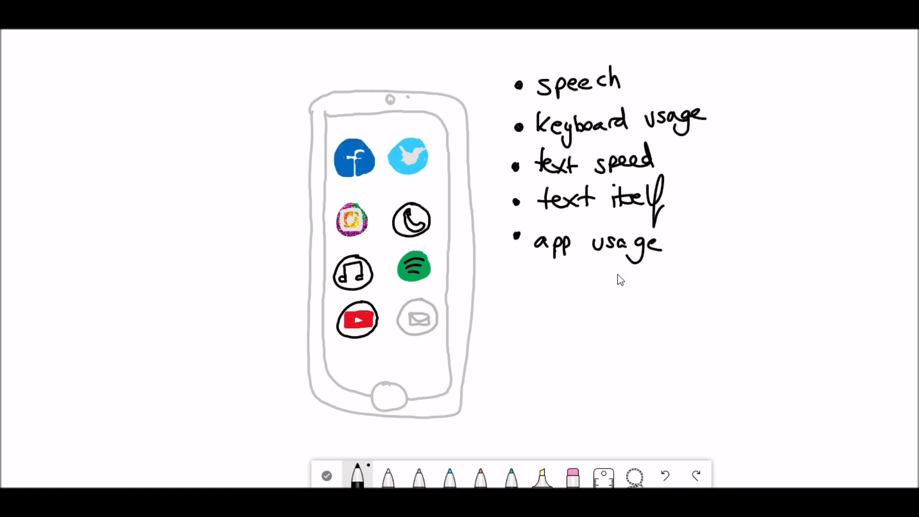
mouse_move(517, 294)
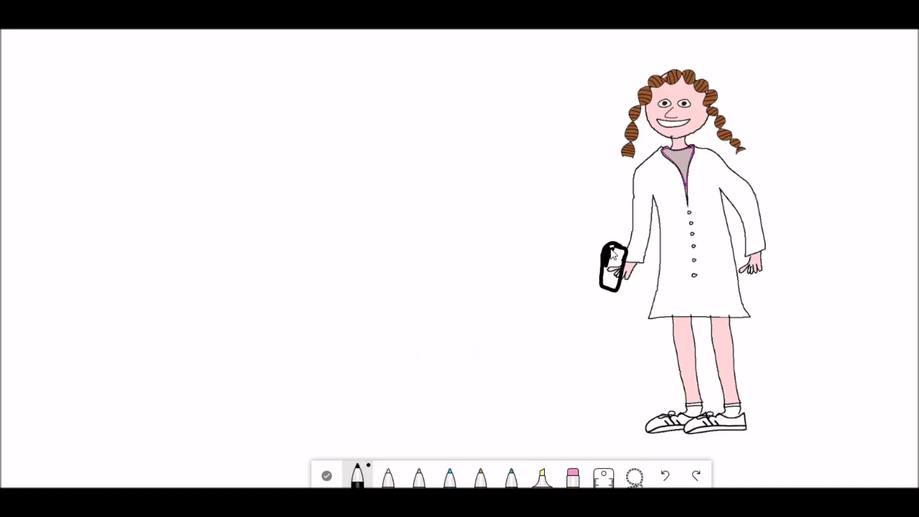
- Duplicate the lab-coat girl and resize the copy to full size on the left
left_click(357, 475)
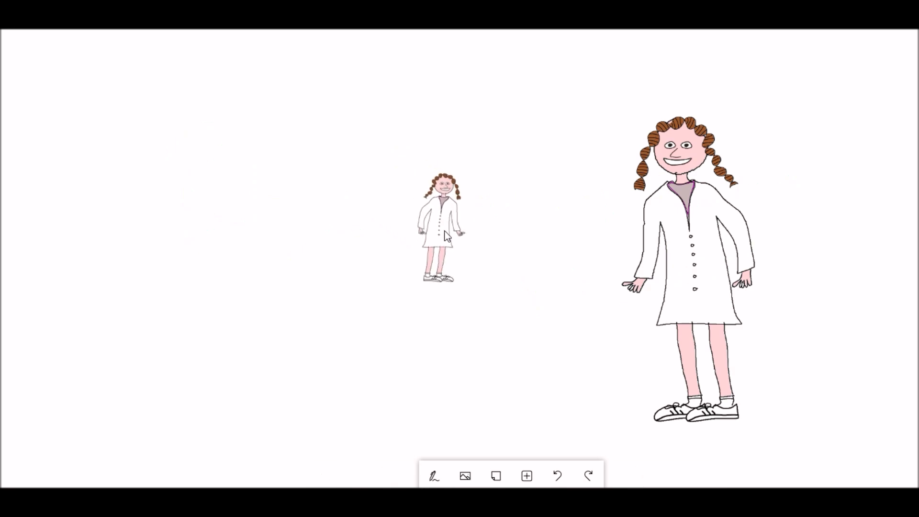
left_click(438, 228)
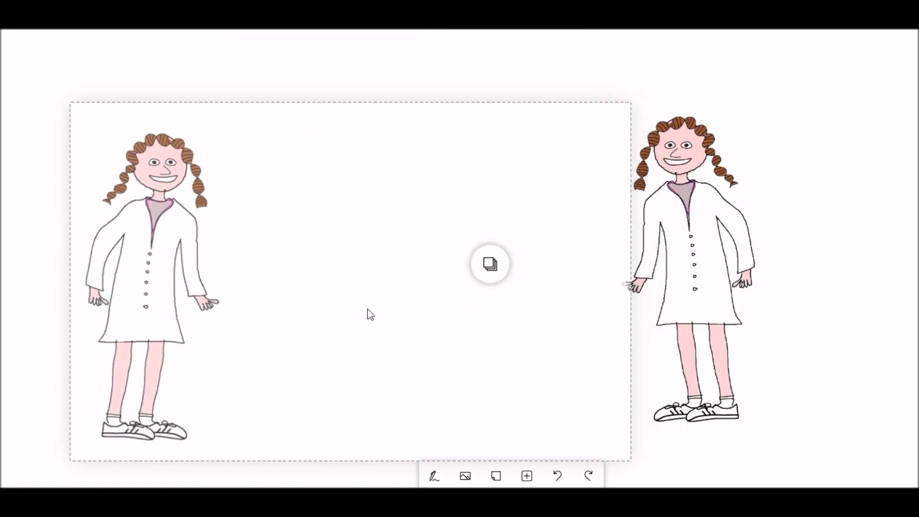
- Draw a back-view head with long straight black hair on empty canvas
left_click(369, 314)
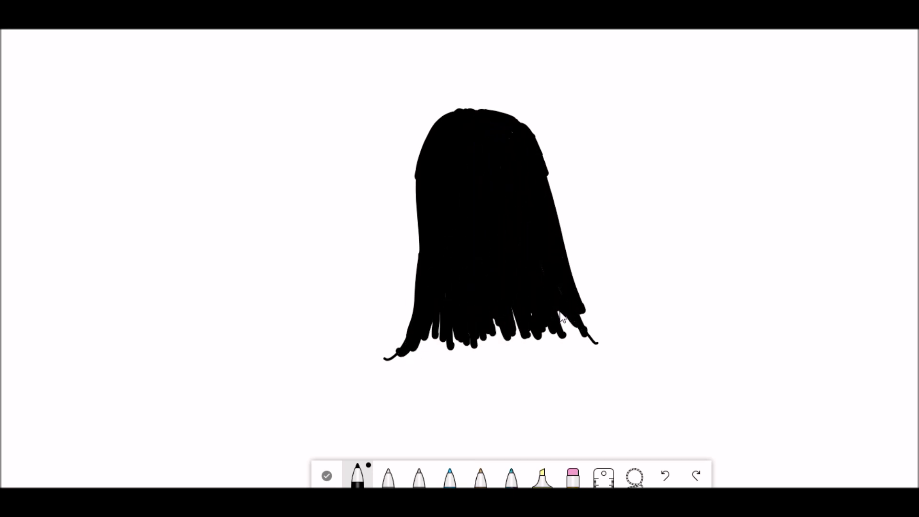
- Add shoulders and arms, then a waving hand with a purple sleeve lassoed onto her shoulder
left_click(356, 475)
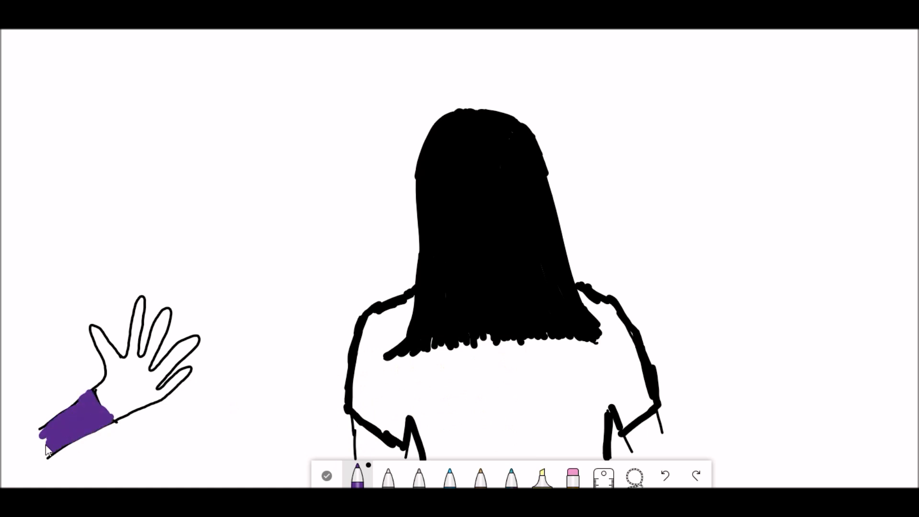
left_click(634, 476)
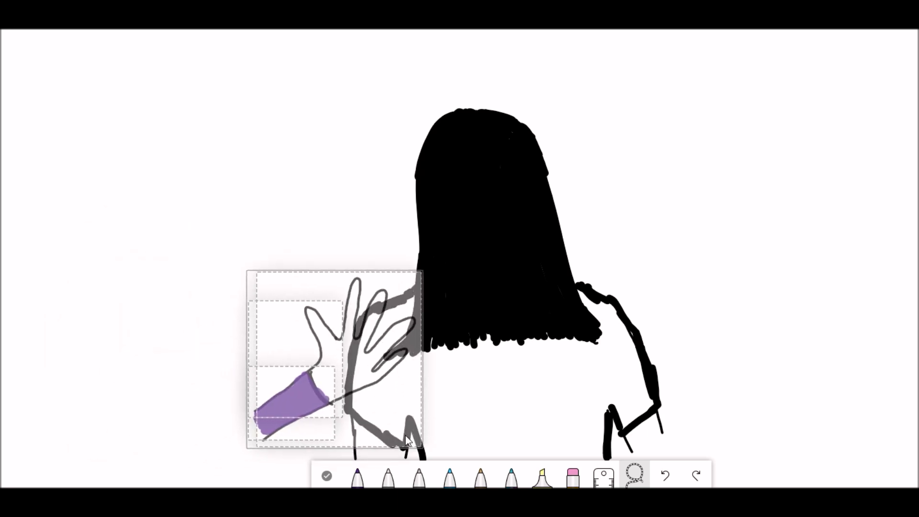
left_click(358, 475)
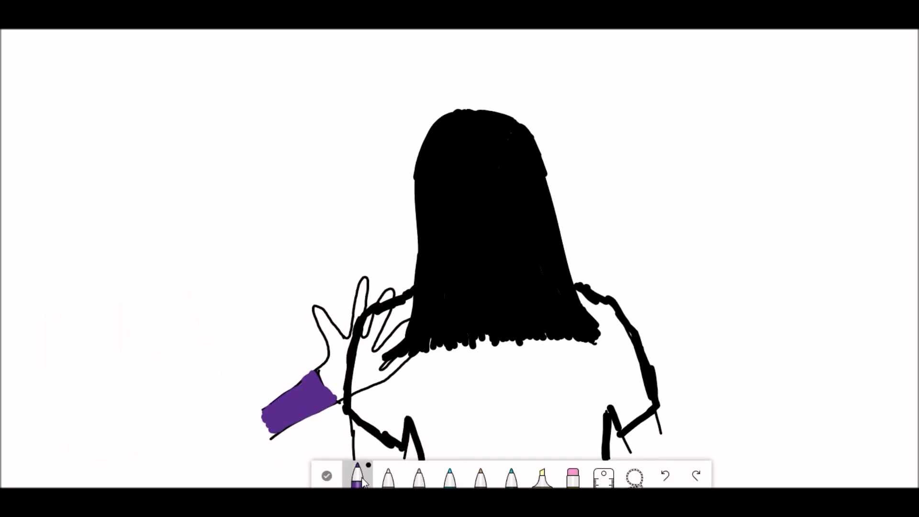